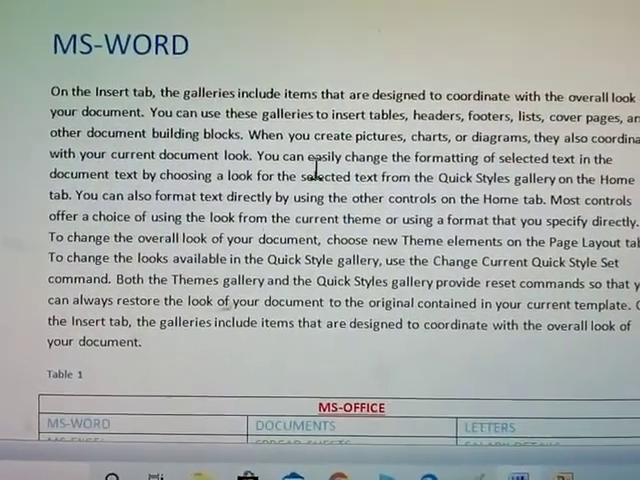
- Scroll past Table 1, Equation 1 and Table 2 to the endnotes at the end
scroll("down", 3)
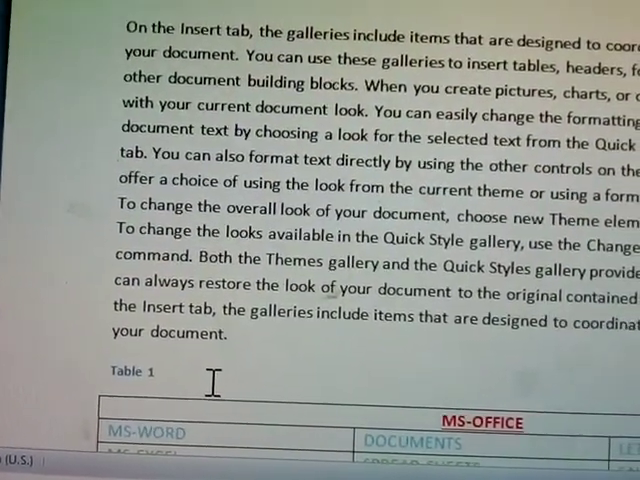
scroll("down", 3)
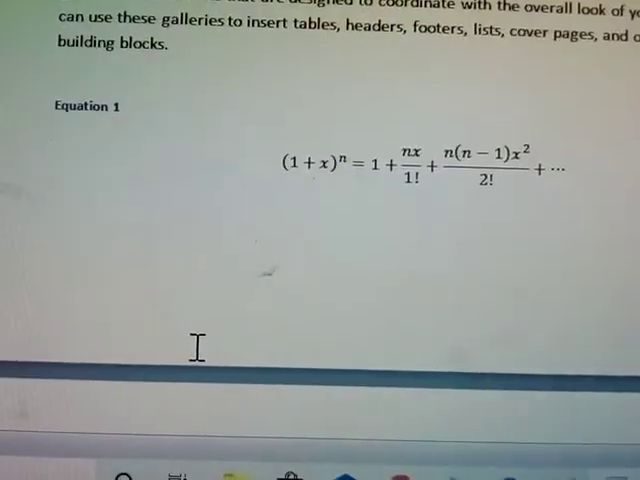
scroll("down", 3)
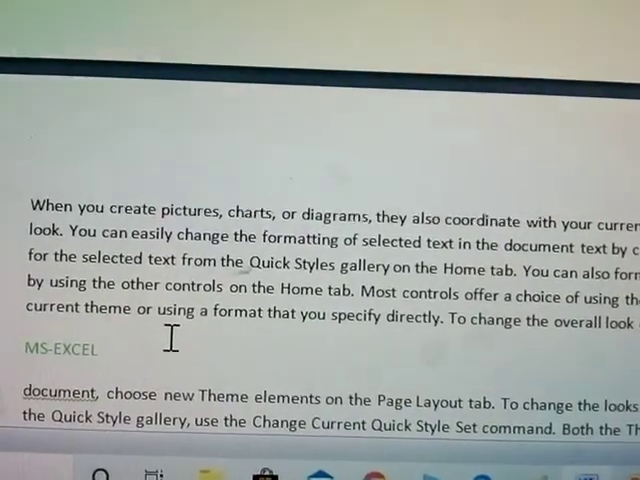
scroll("down", 3)
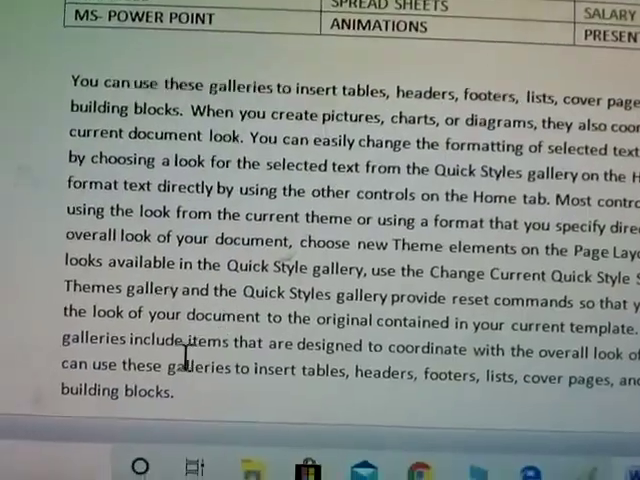
scroll("down", 3)
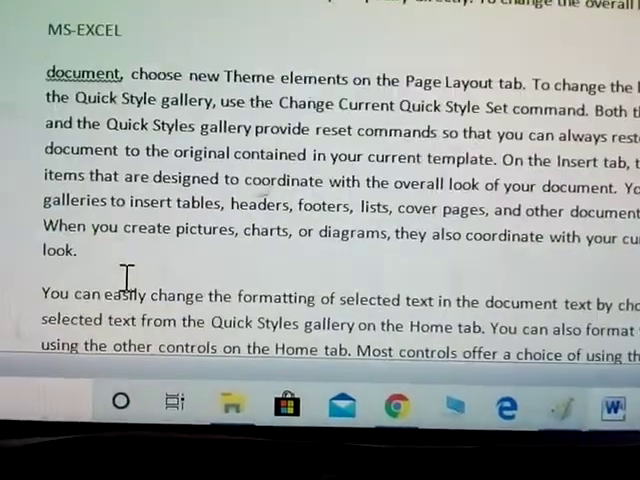
scroll("down", 3)
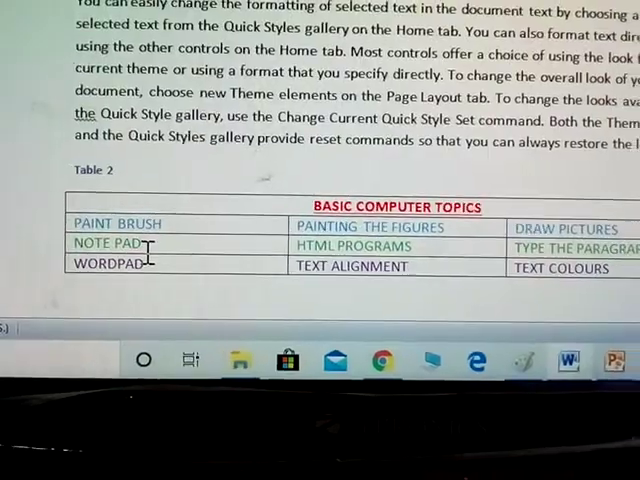
scroll("down", 3)
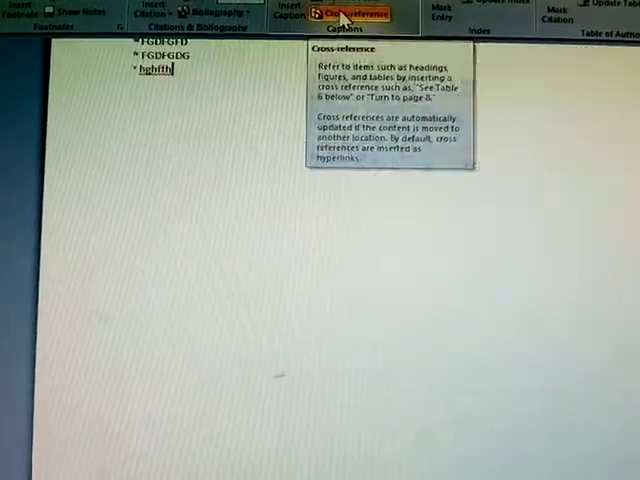
- Open the References tab's Cross-reference dialog, listing captions Equation 1 through Equation 8
left_click(345, 12)
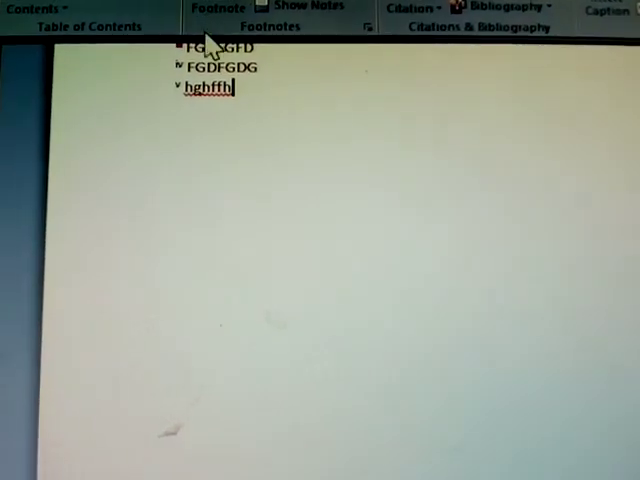
left_click(583, 66)
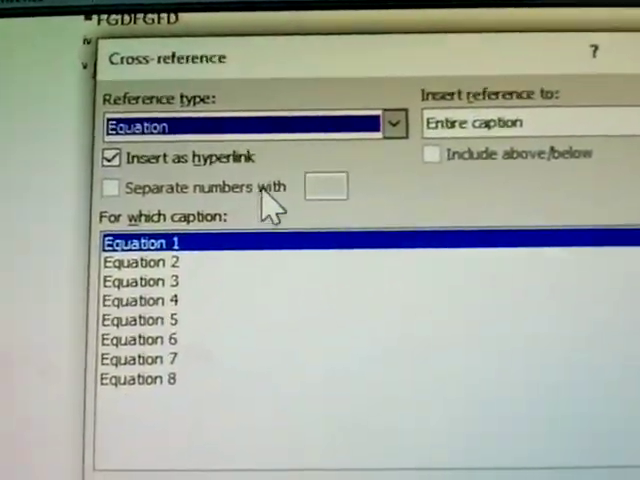
- Review Bookmark, Endnote, Figure and Table reference types, then close without inserting
left_click(393, 123)
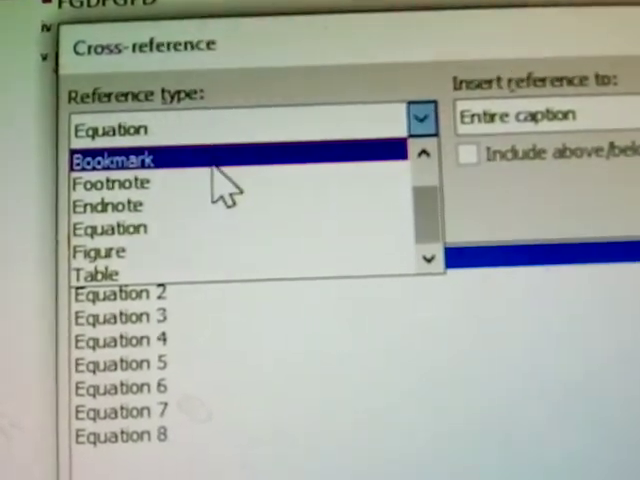
left_click(122, 158)
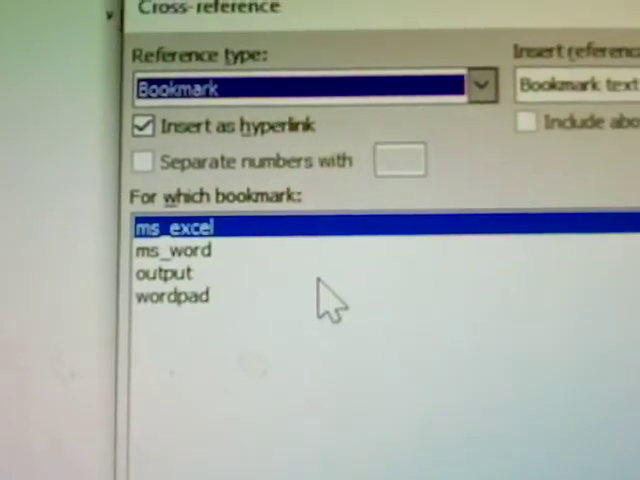
mouse_move(220, 360)
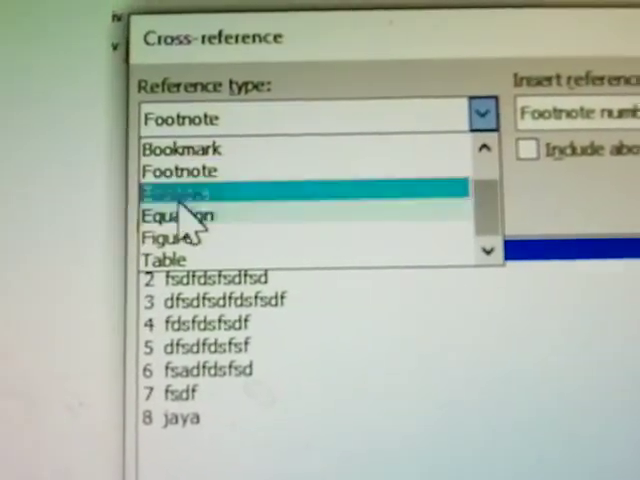
left_click(200, 190)
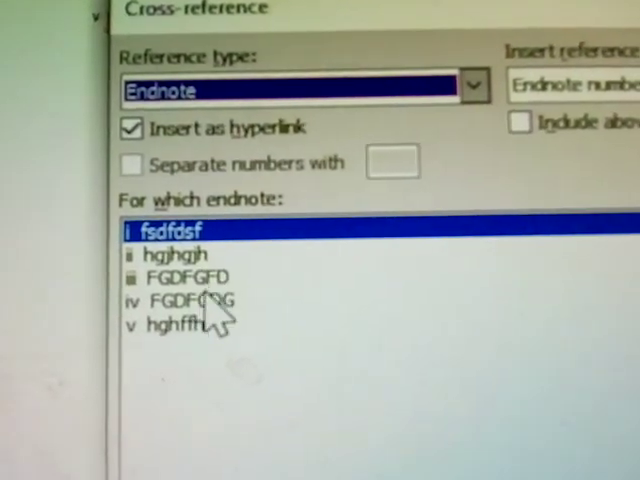
left_click(470, 86)
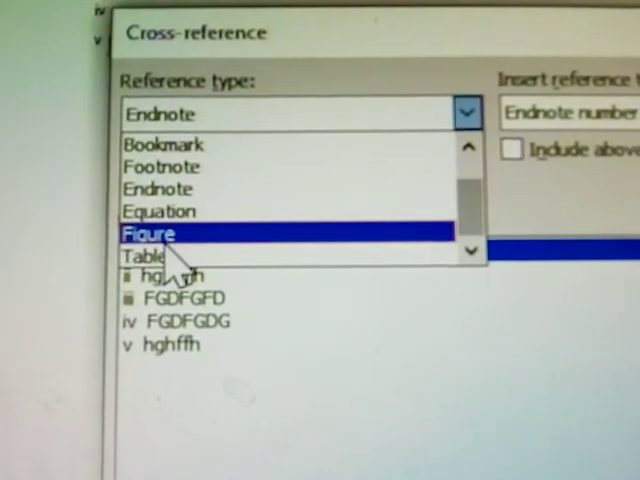
left_click(150, 233)
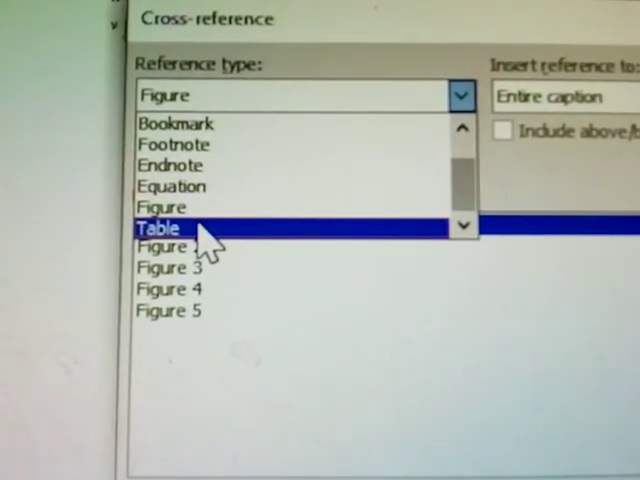
left_click(157, 228)
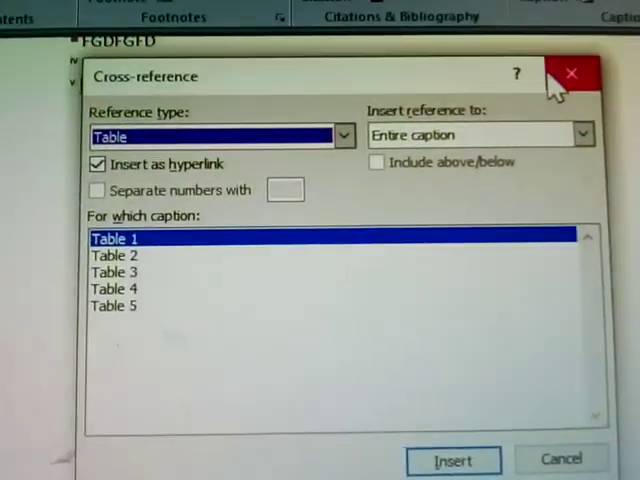
left_click(570, 74)
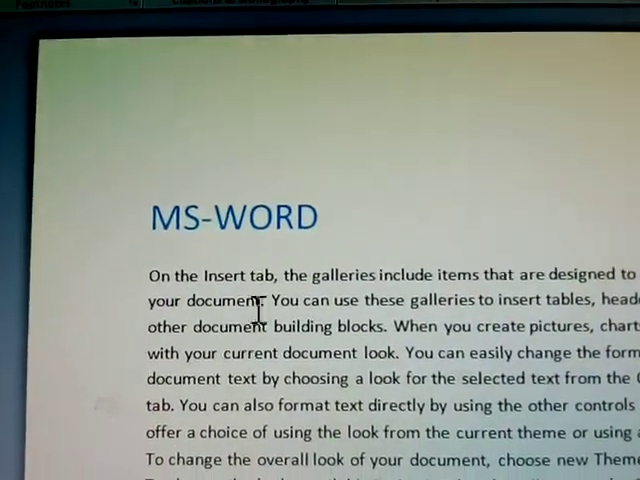
- Type 'See on' below the MS-EXCEL heading and set reference type to Footnote
scroll("down", 3)
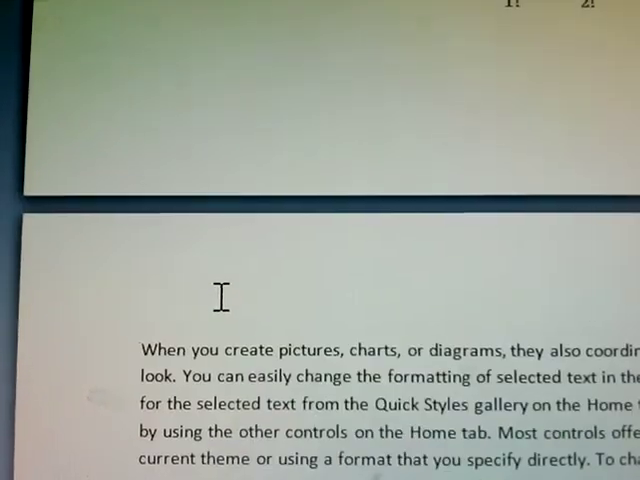
scroll("down", 3)
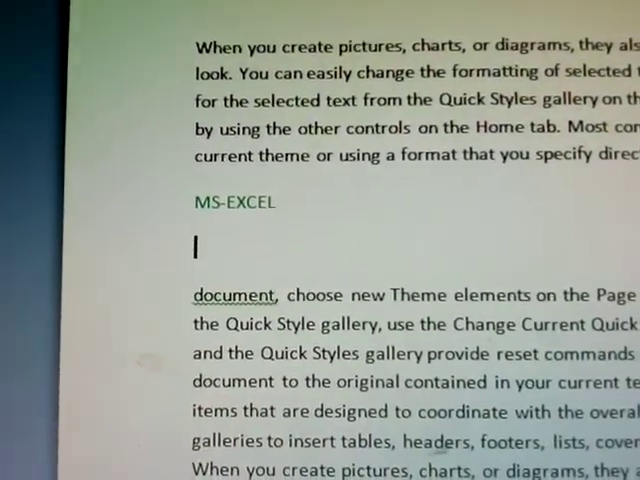
type("s")
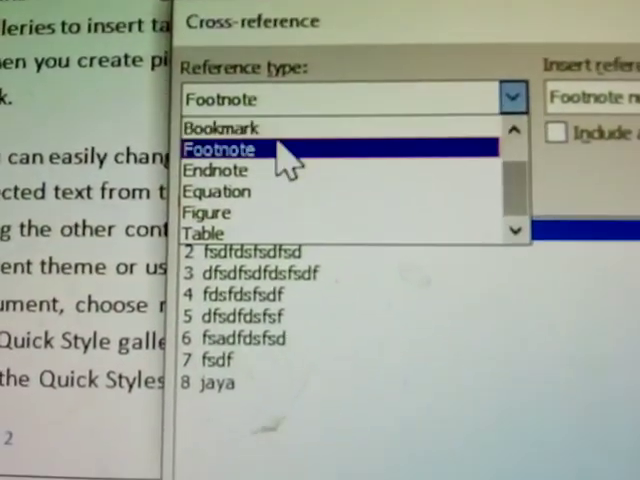
left_click(218, 148)
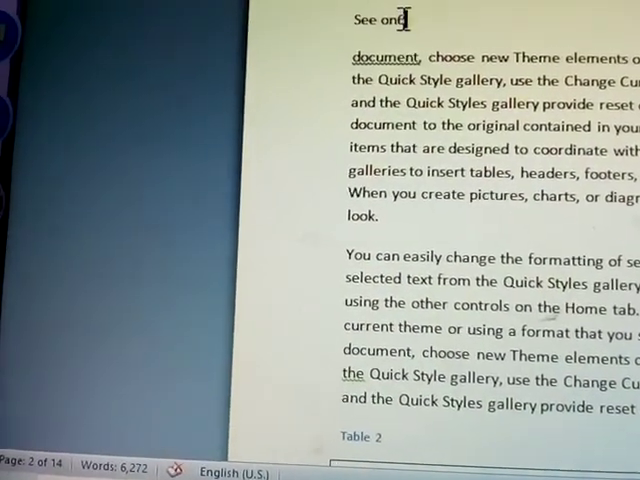
scroll("down", 3)
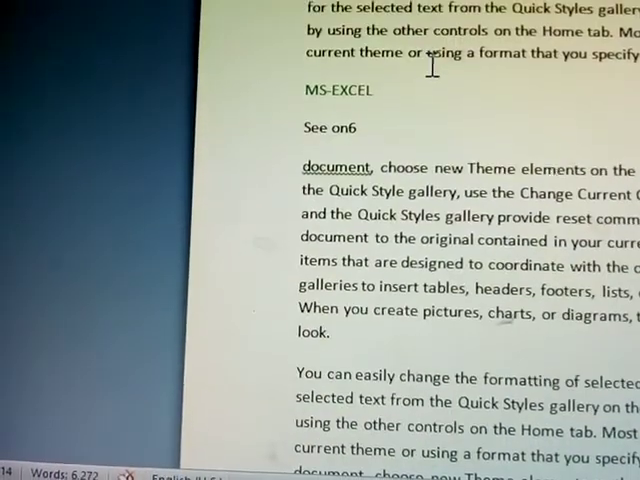
scroll("down", 3)
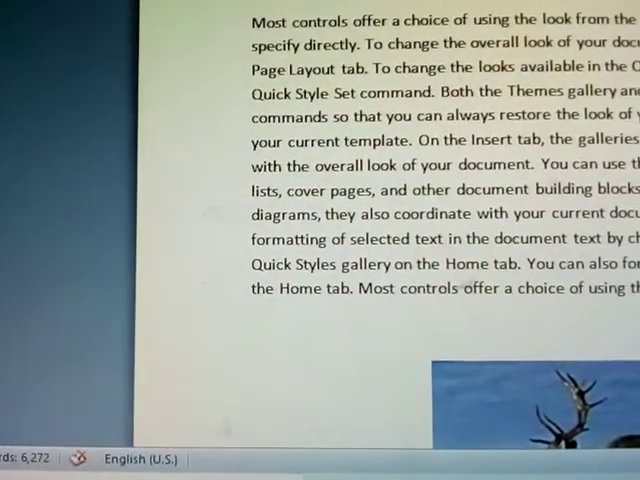
scroll("down", 3)
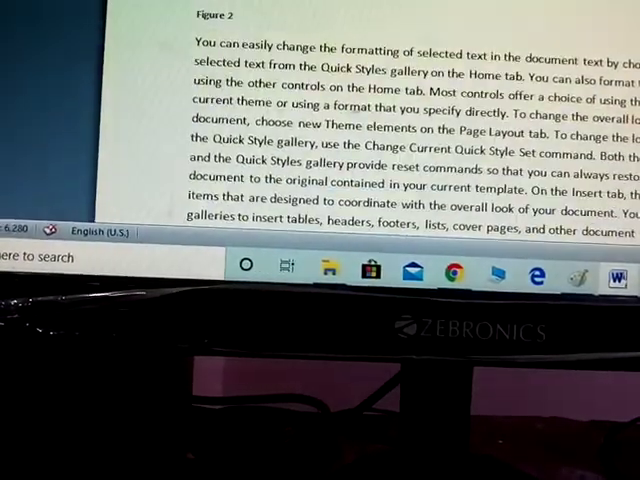
scroll("down", 3)
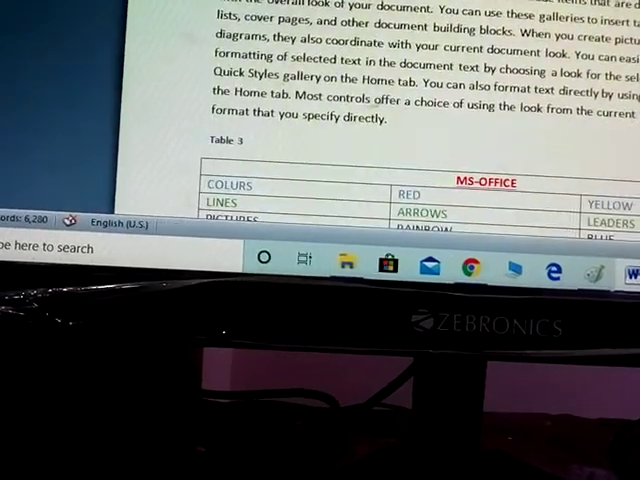
scroll("down", 3)
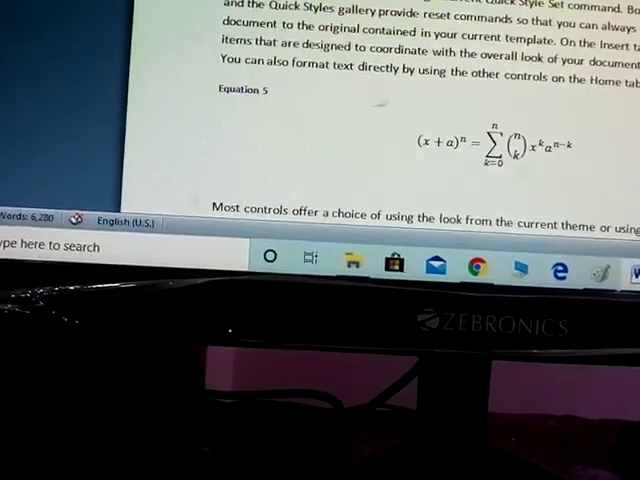
scroll("down", 3)
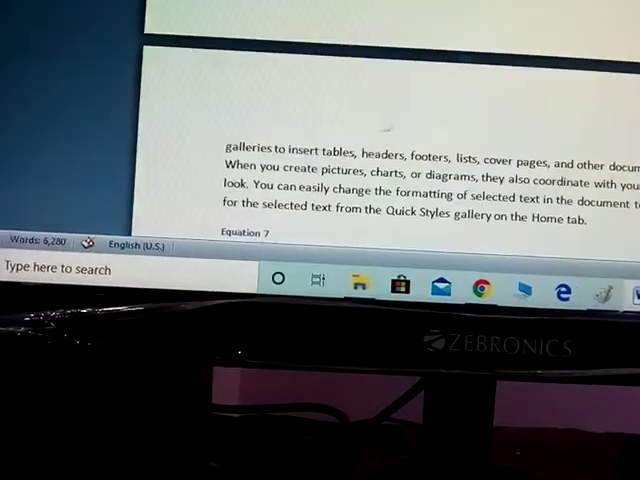
scroll("down", 3)
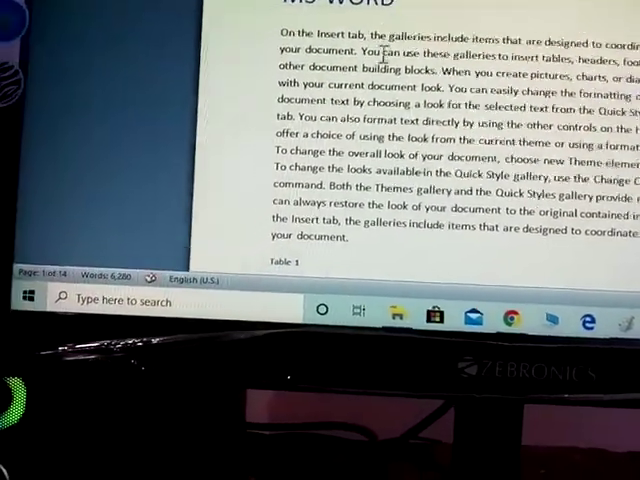
scroll("down", 3)
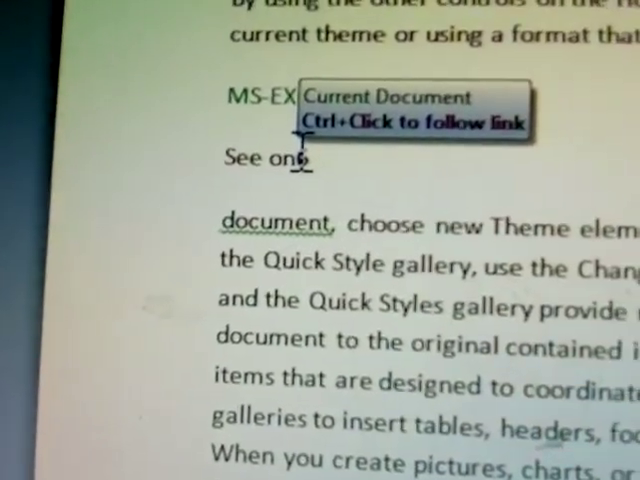
scroll("down", 3)
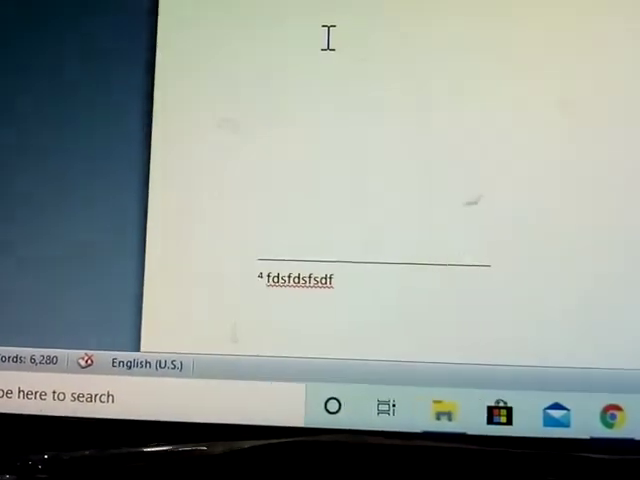
scroll("down", 3)
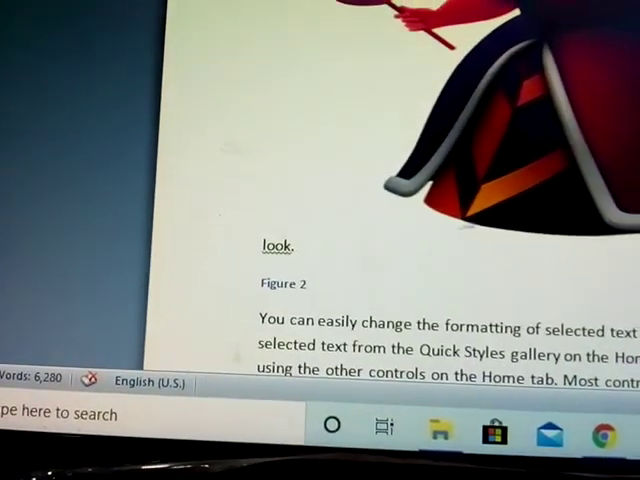
scroll("down", 3)
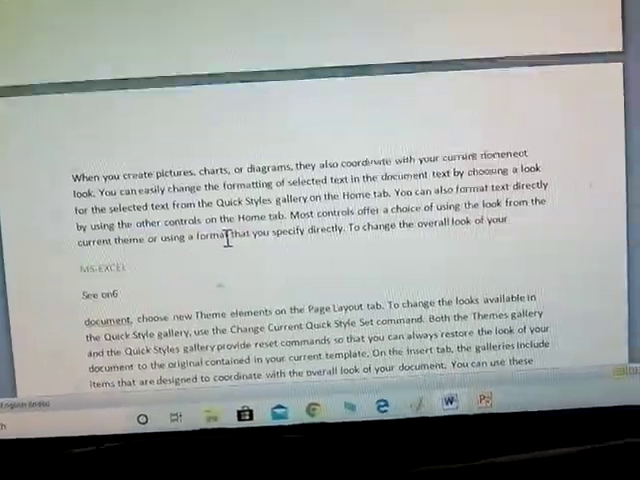
- Scroll onward from the footnote destination through the following tables and pictures
scroll("down", 3)
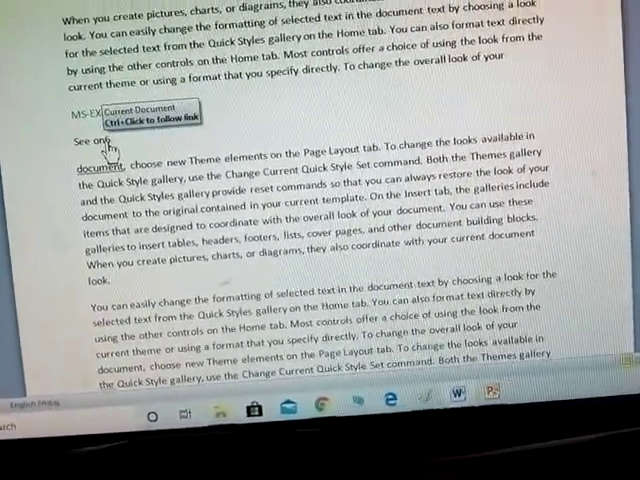
scroll("down", 3)
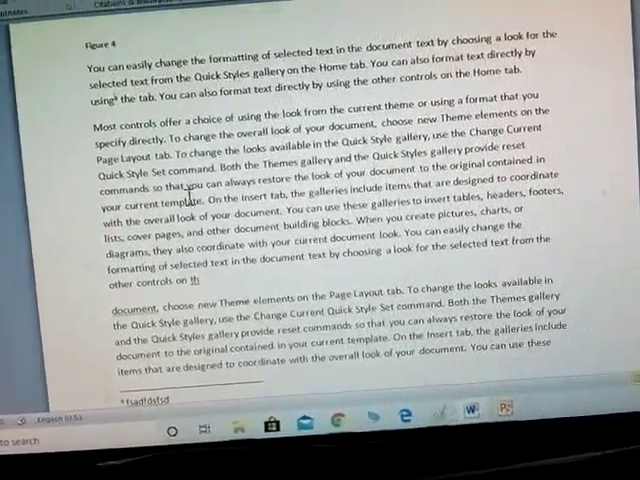
scroll("down", 3)
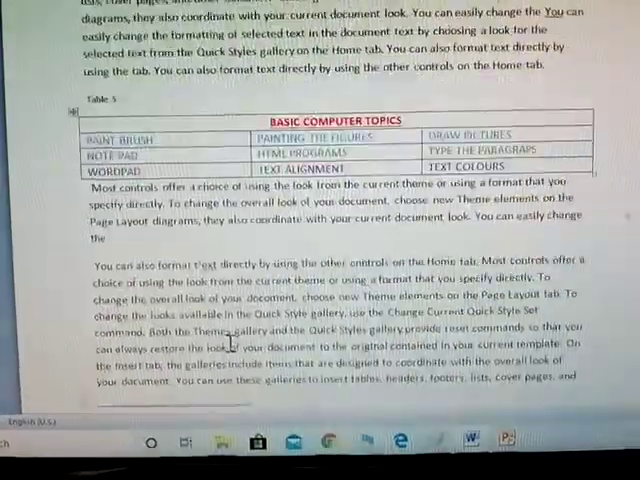
scroll("down", 3)
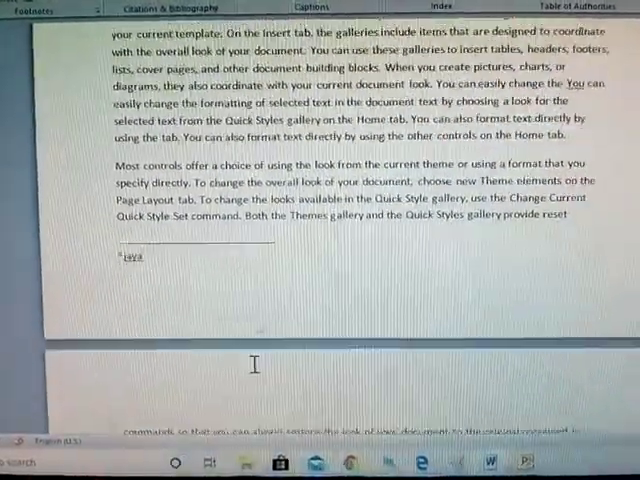
scroll("down", 3)
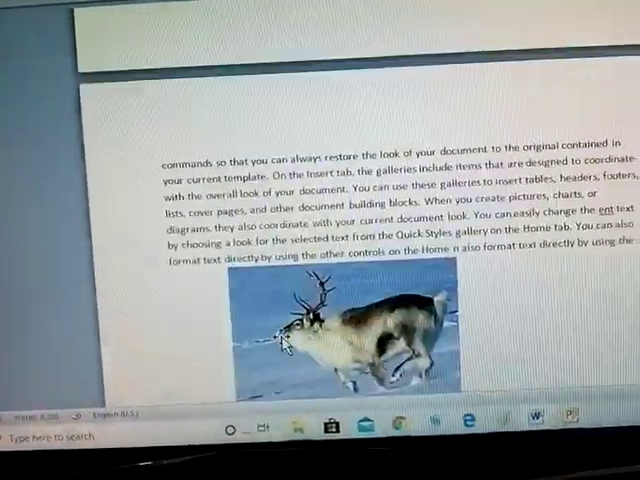
scroll("down", 3)
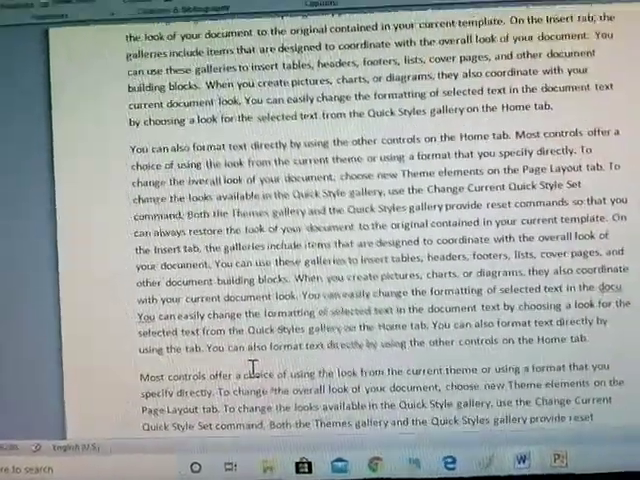